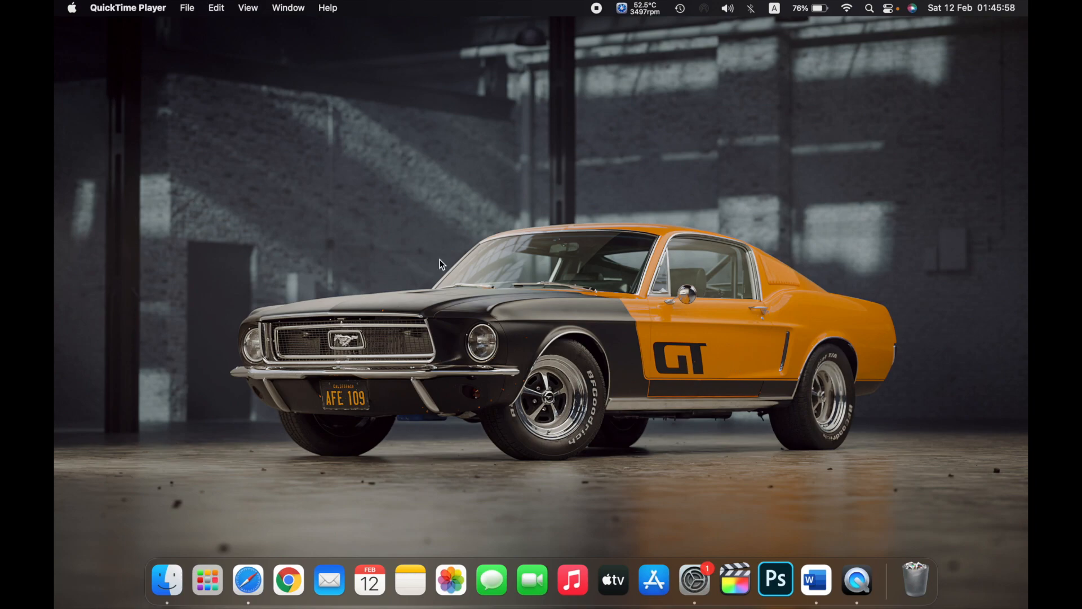
# Step: Open About This Mac from the Apple menu to view macOS Monterey 12.2 details
pyautogui.click(71, 7)
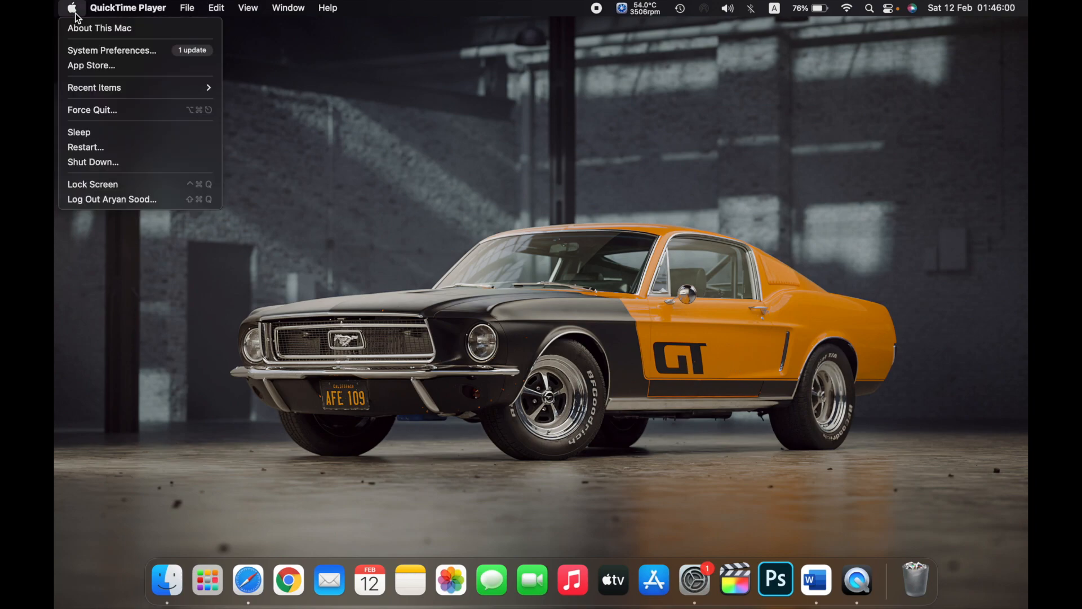
pyautogui.moveTo(99, 28)
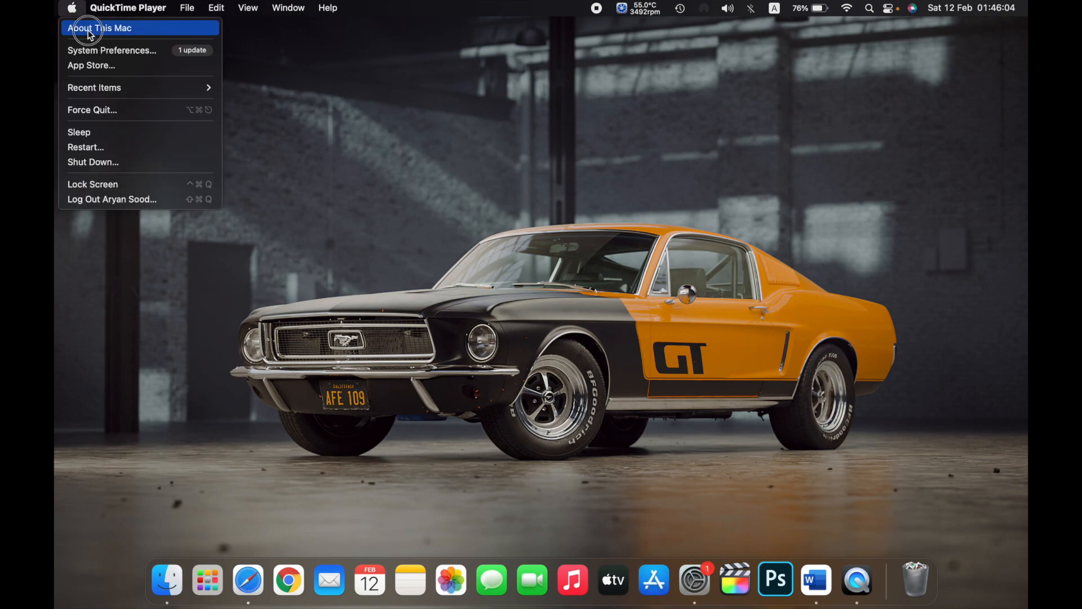
pyautogui.click(98, 27)
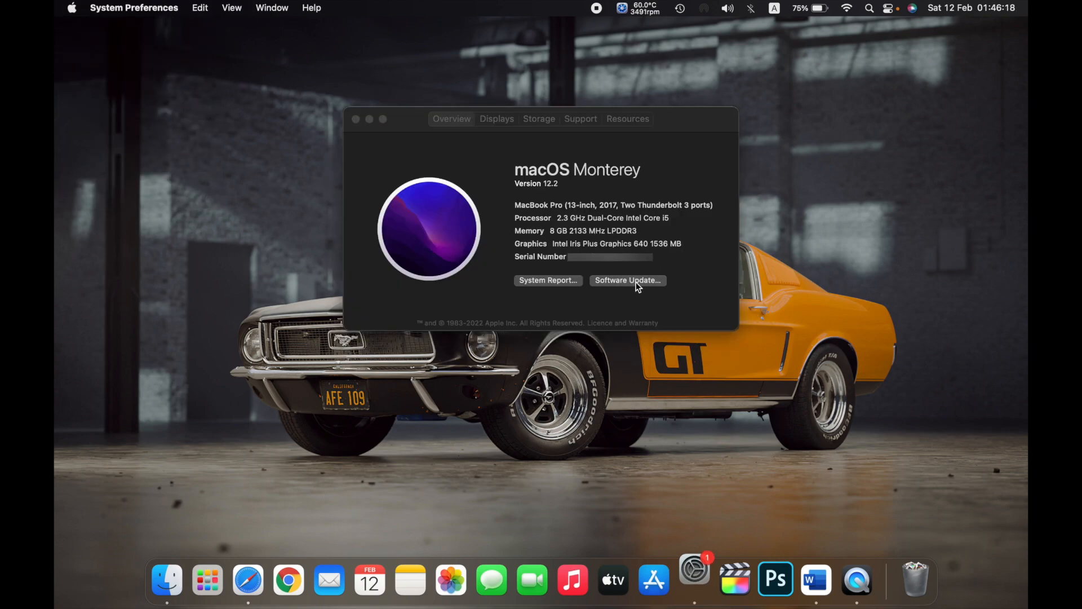
# Step: Open Software Update from About This Mac and show its Advanced automatic-update options
pyautogui.click(627, 280)
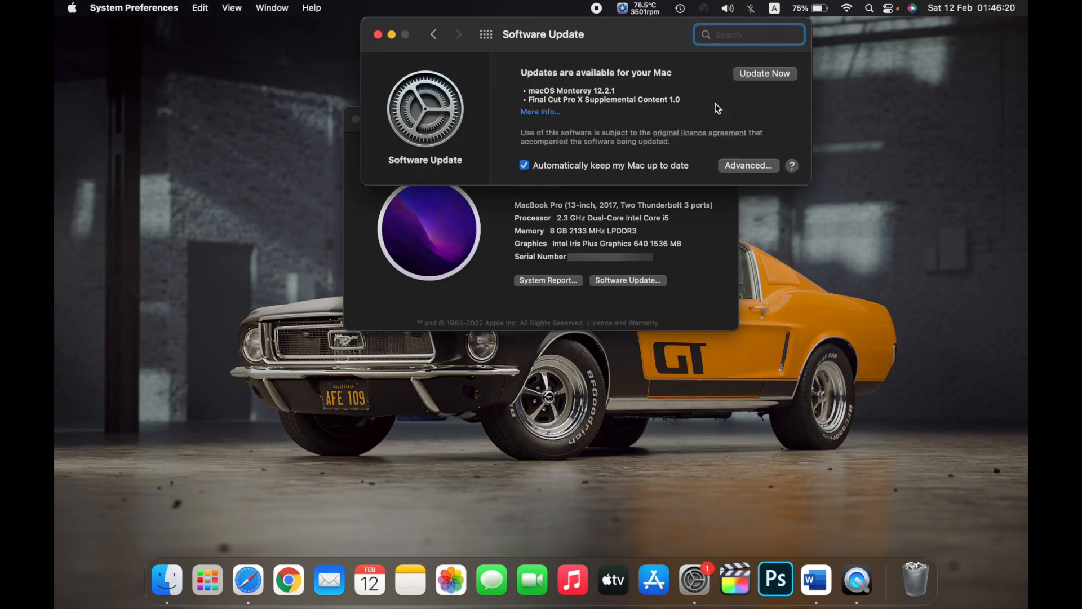
pyautogui.moveTo(782, 174)
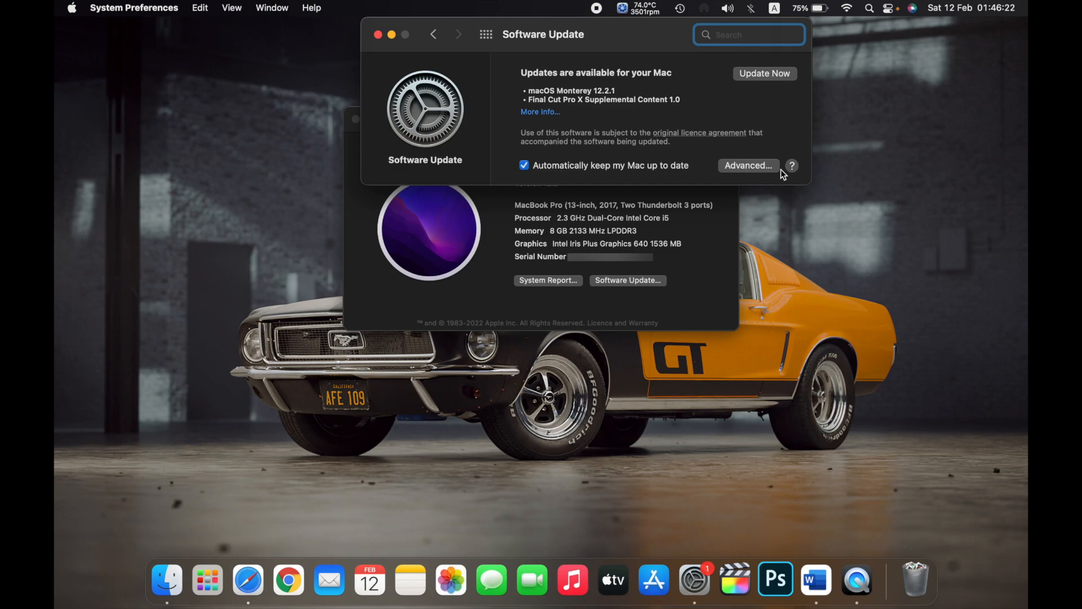
pyautogui.click(748, 165)
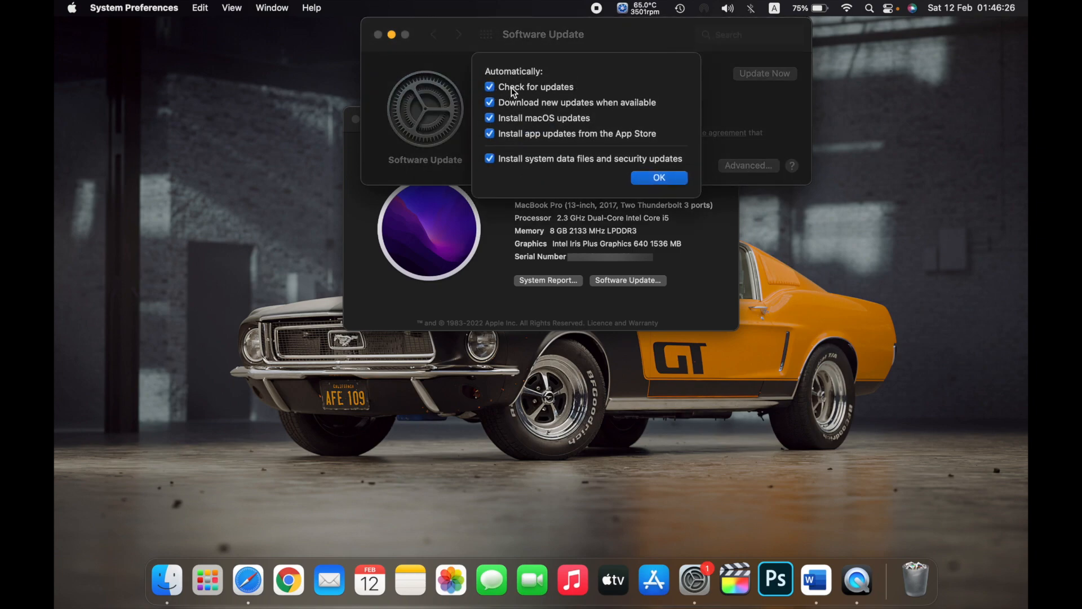
# Step: Uncheck Check for updates, authorize with the admin password, and confirm the disabled options
pyautogui.click(490, 102)
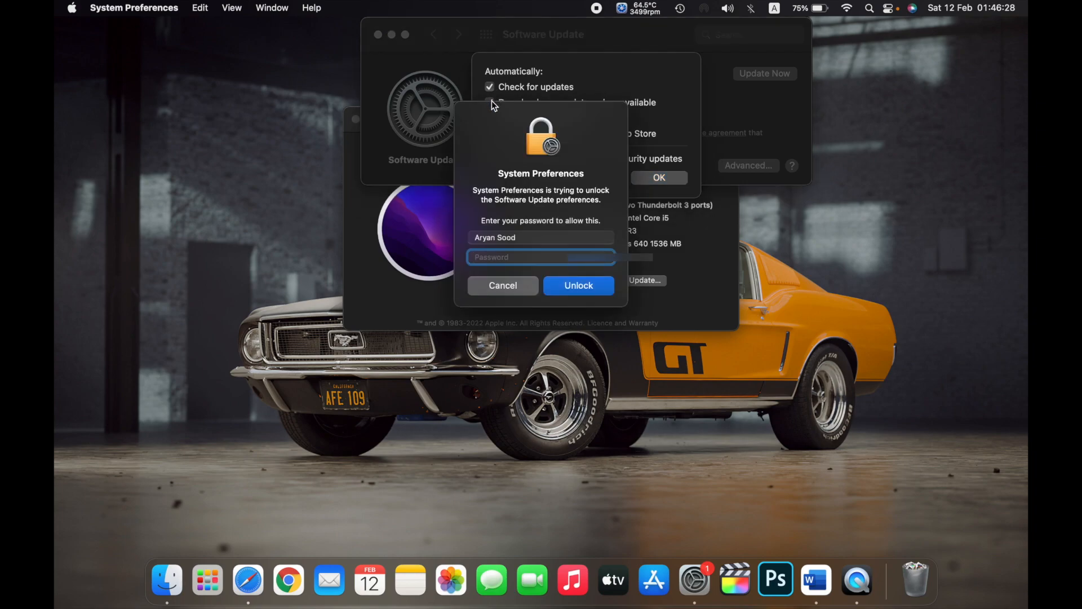
pyautogui.write('••••')
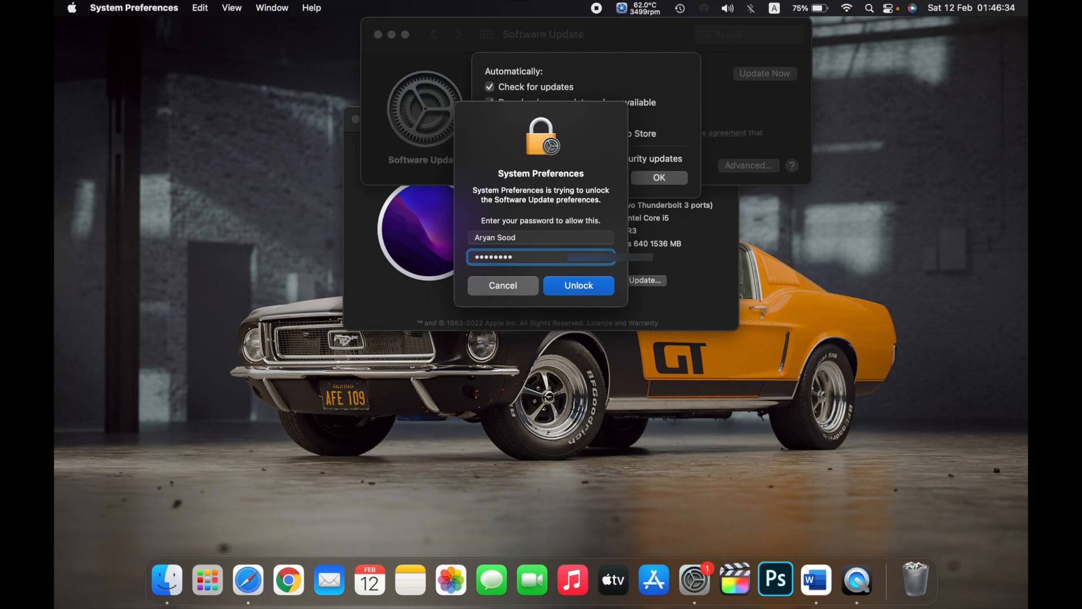
pyautogui.click(578, 285)
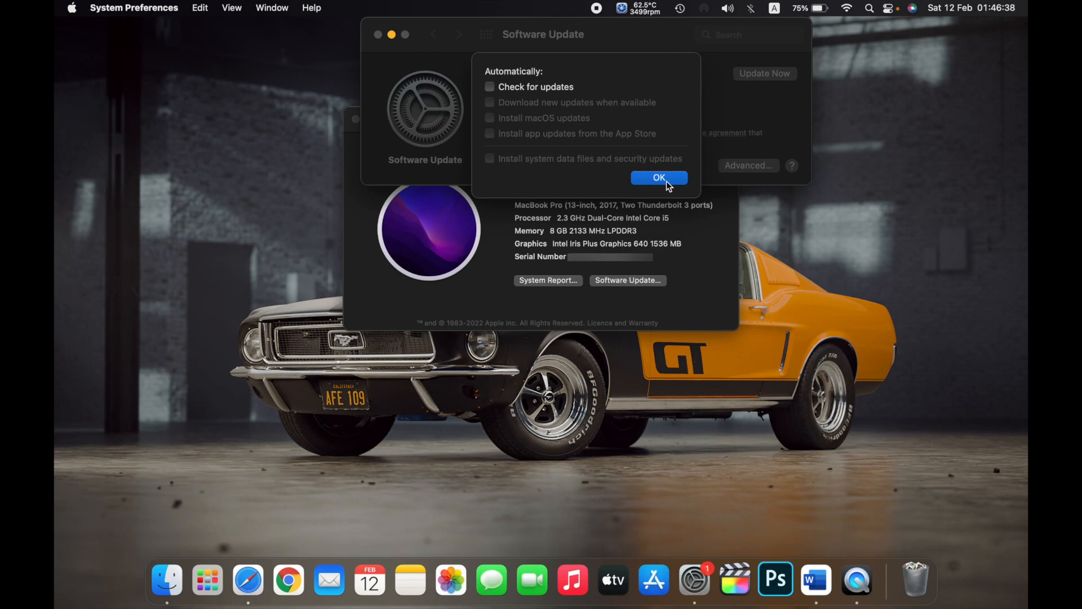
pyautogui.click(658, 178)
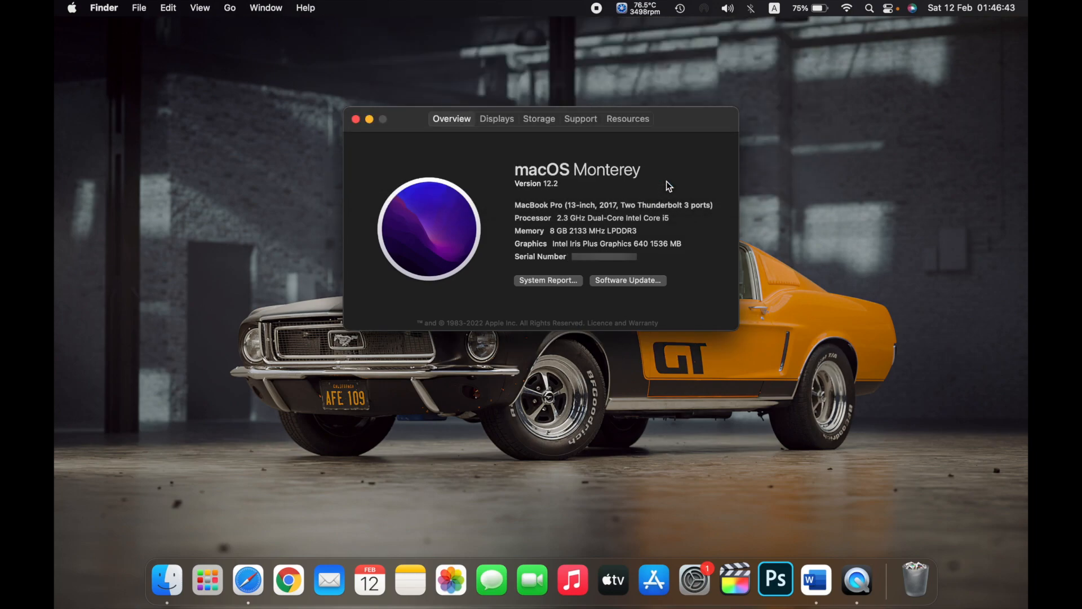